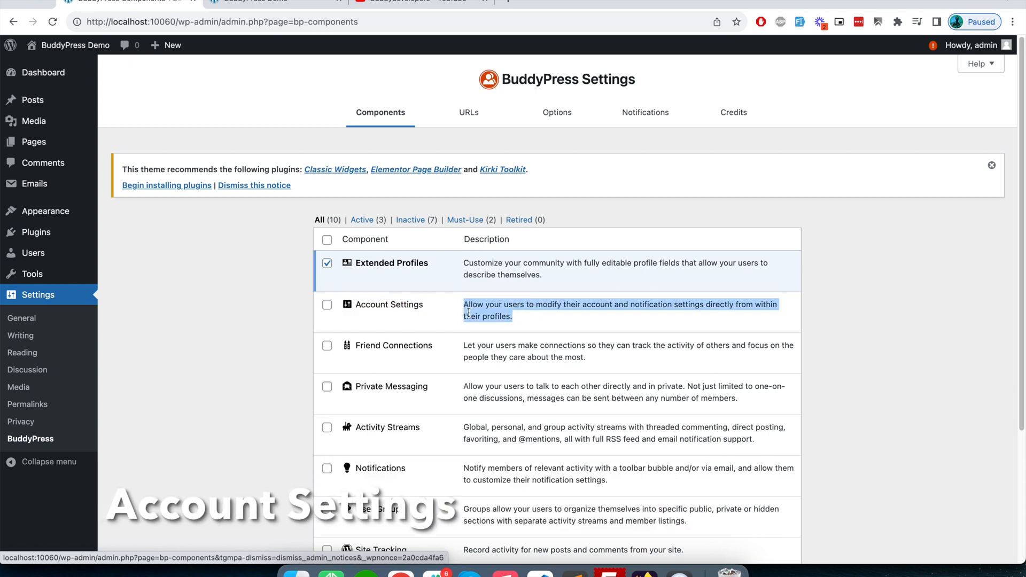
mouse_move(419, 312)
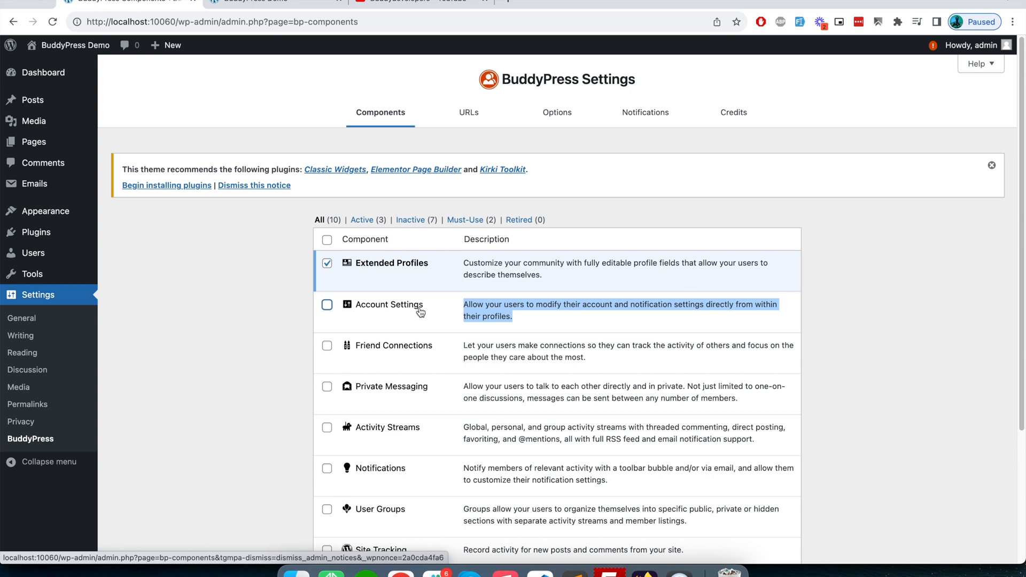
mouse_move(539, 307)
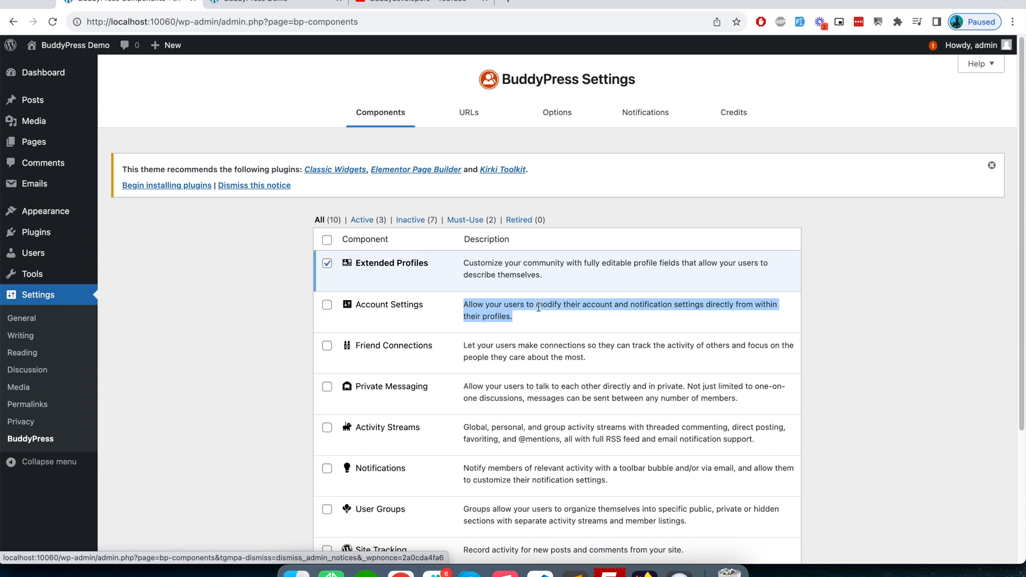
mouse_move(669, 304)
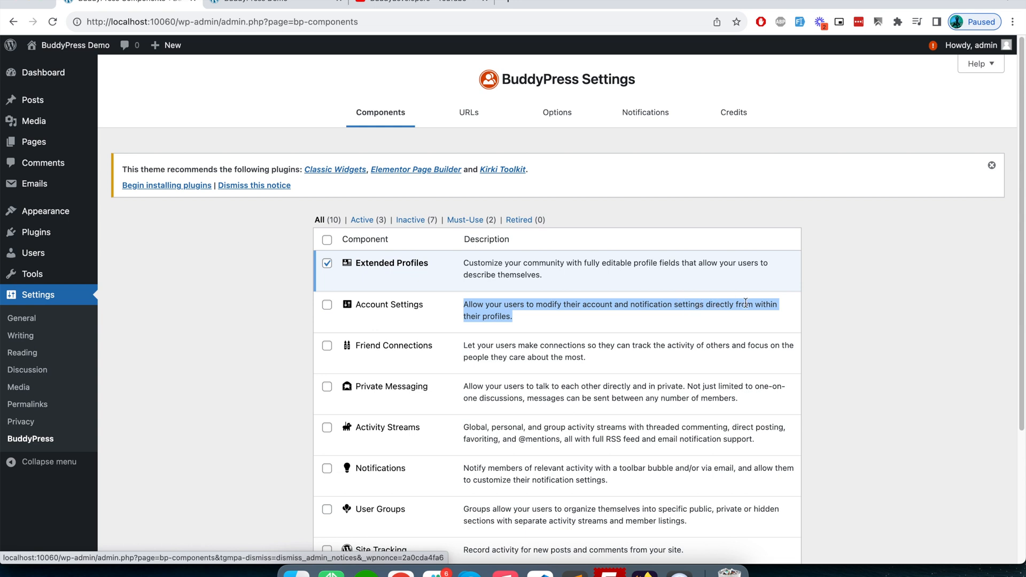
mouse_move(487, 327)
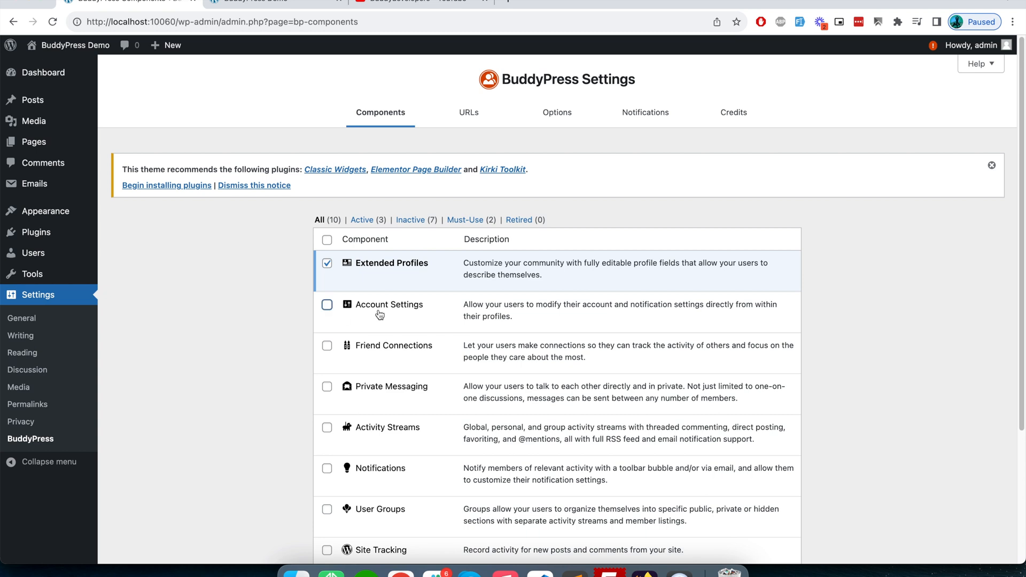
mouse_move(396, 341)
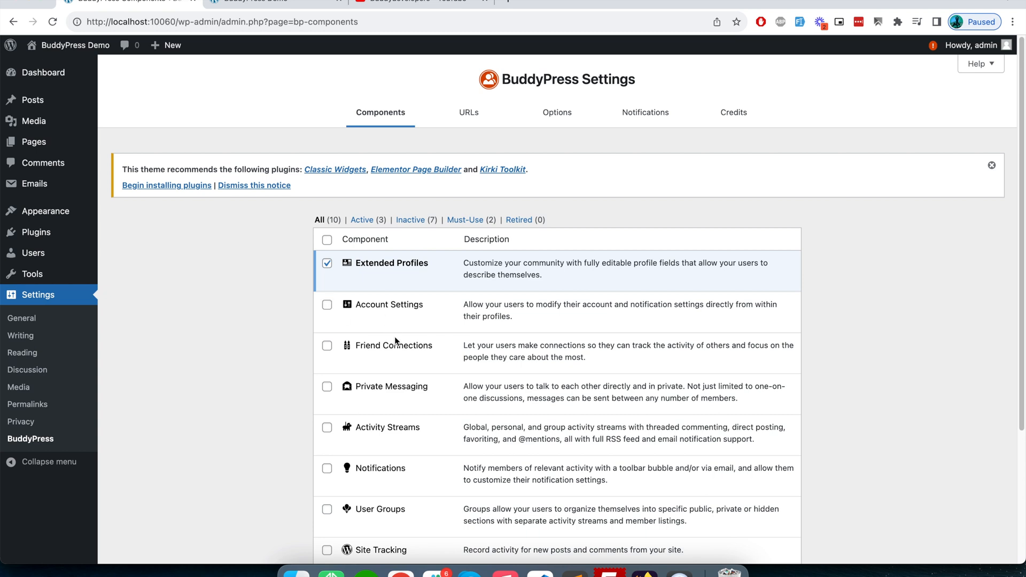
mouse_move(214, 90)
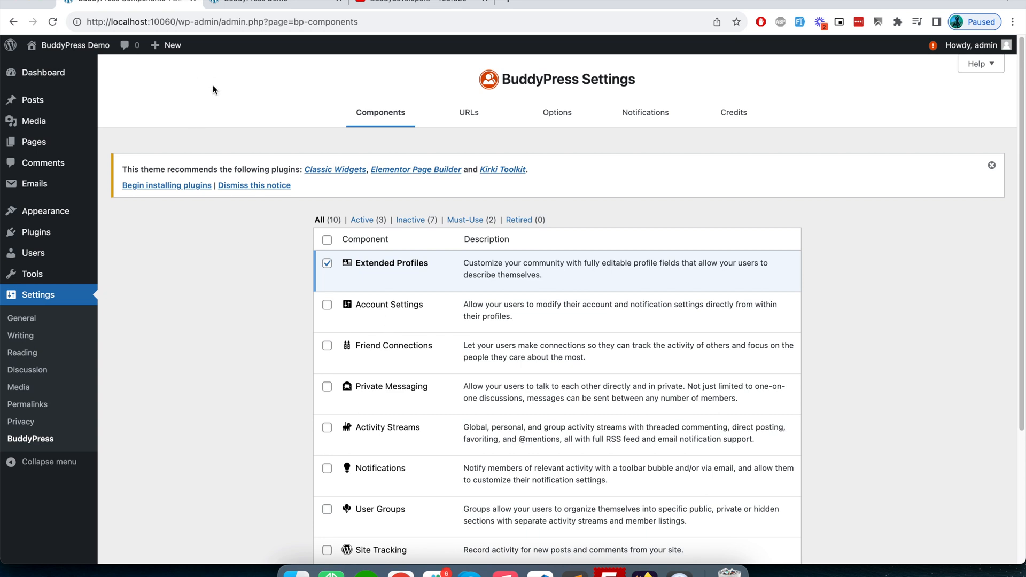
- Start a new temporary SessionBox session for localhost from the site's front-end tab
click(68, 45)
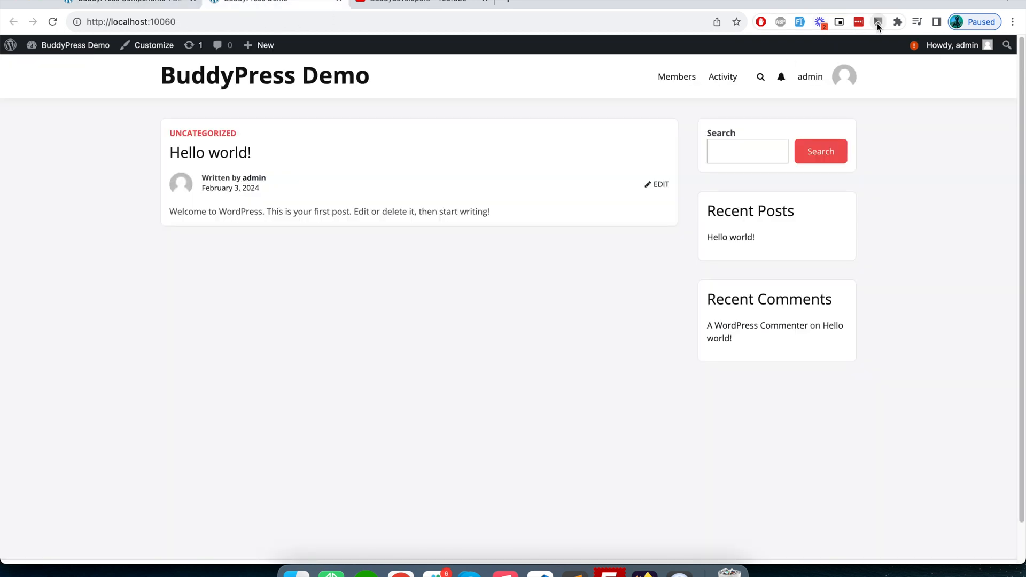
click(879, 21)
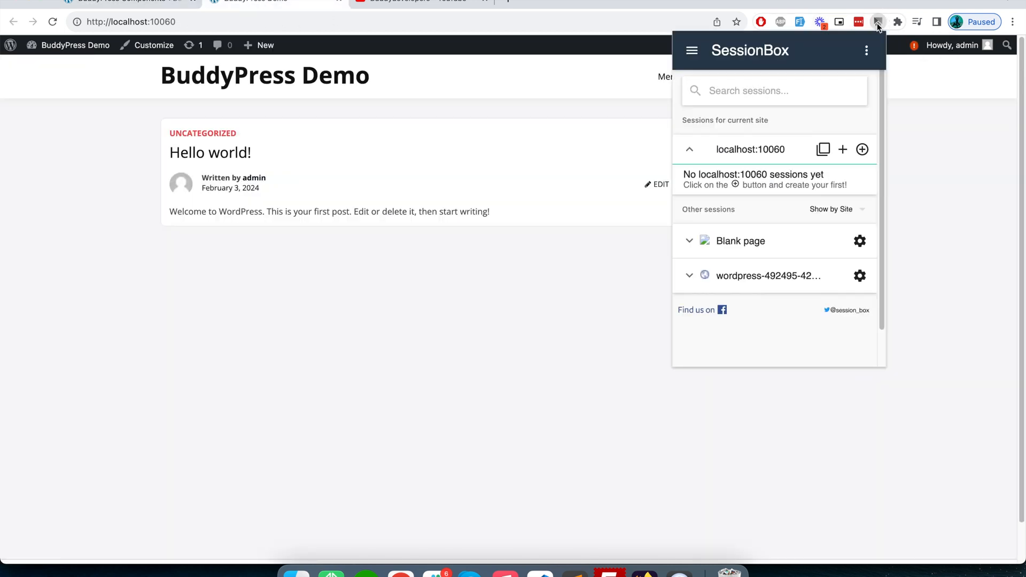
mouse_move(843, 149)
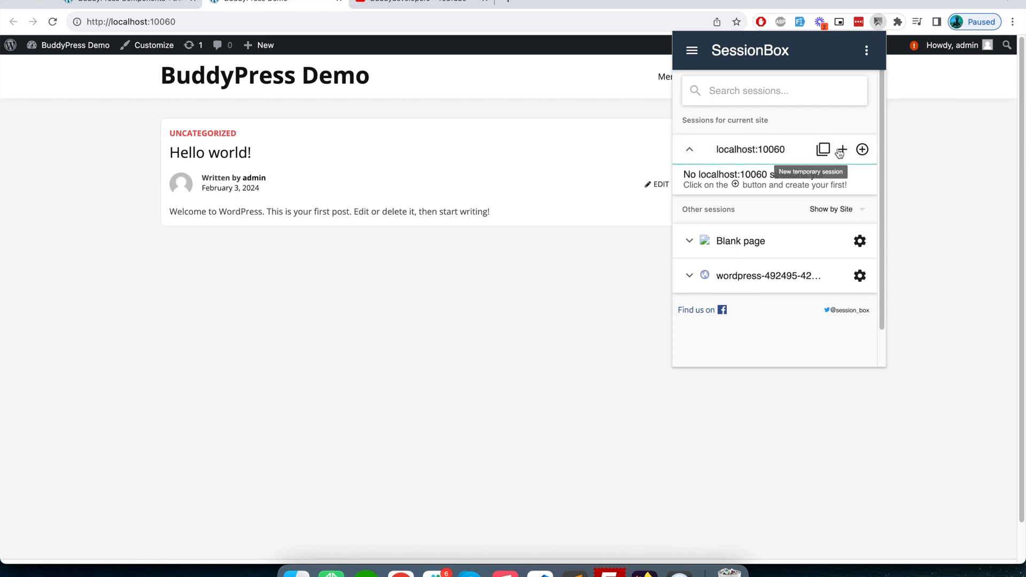
click(841, 150)
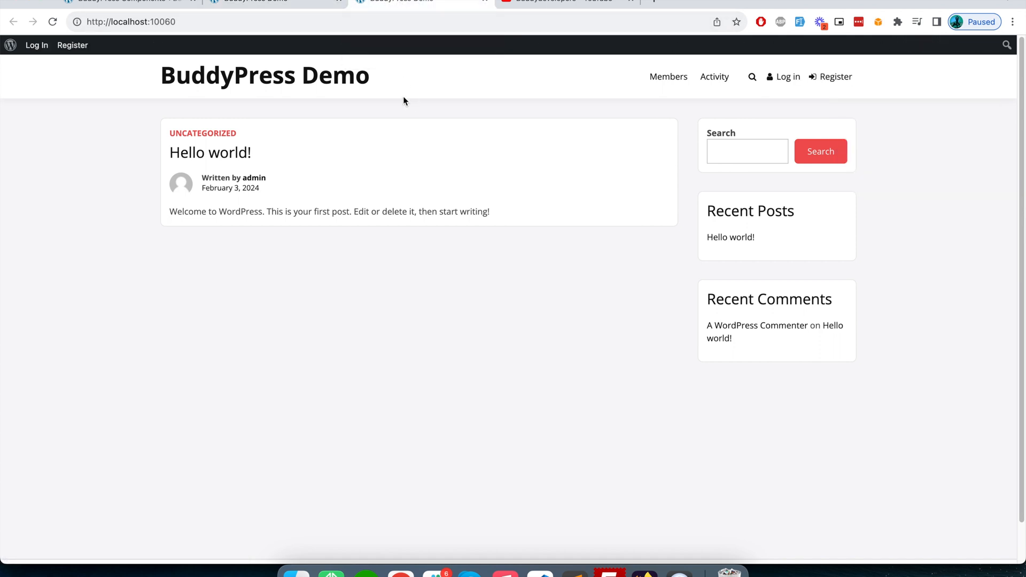
mouse_move(37, 45)
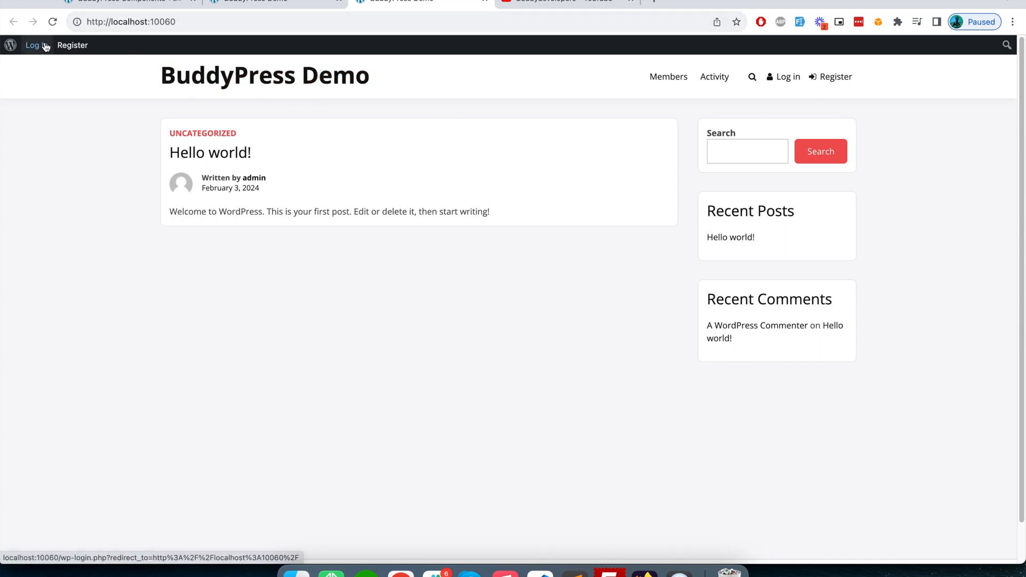
- Log in as test member Peter, decline LastPass, and view his member profile
click(32, 45)
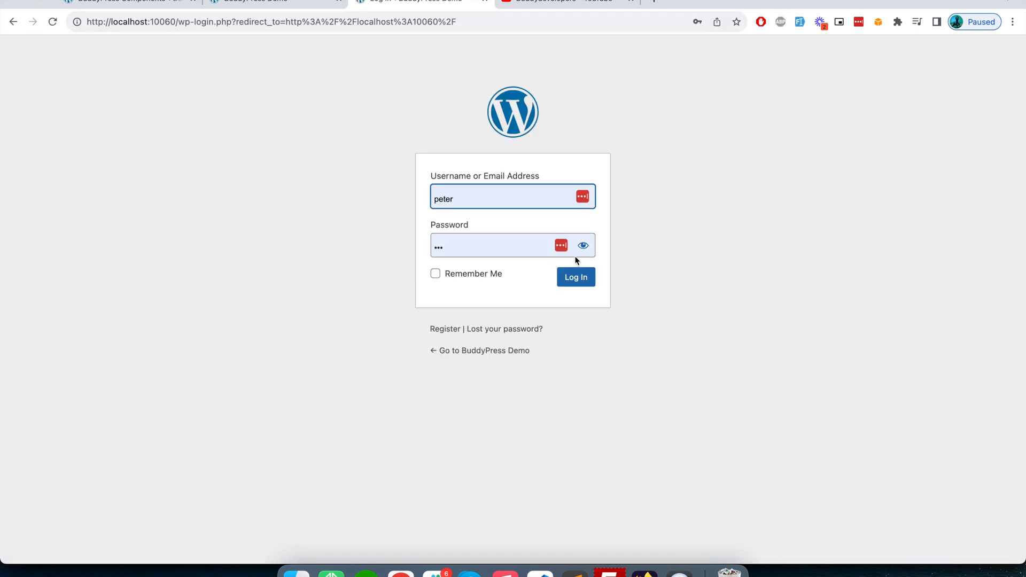
click(575, 277)
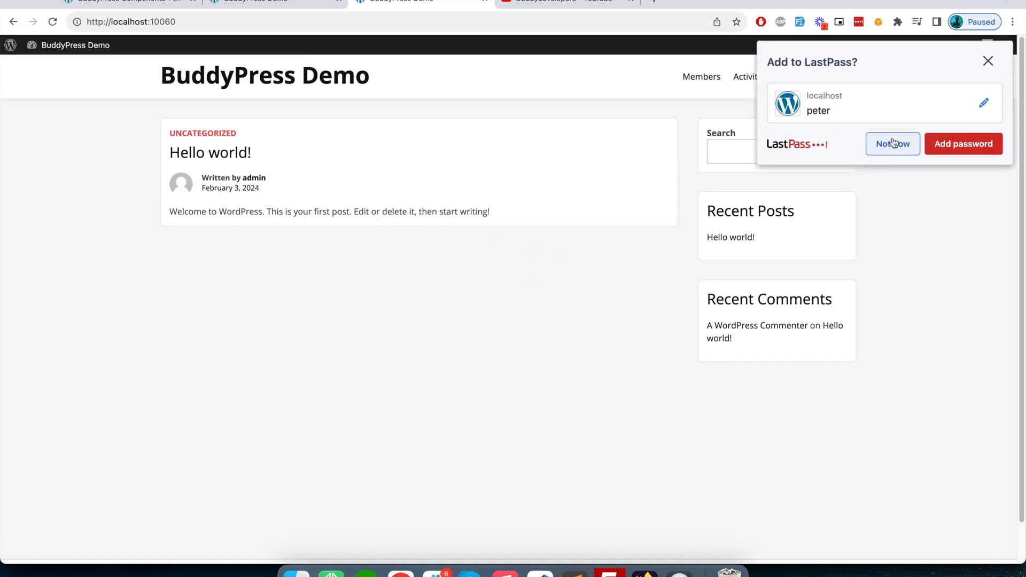
click(892, 143)
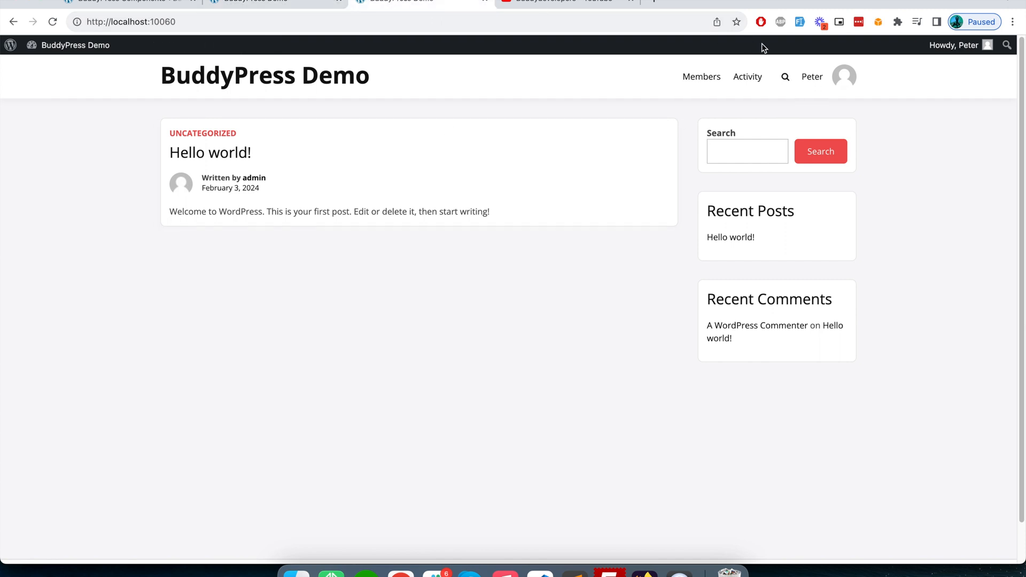
click(844, 76)
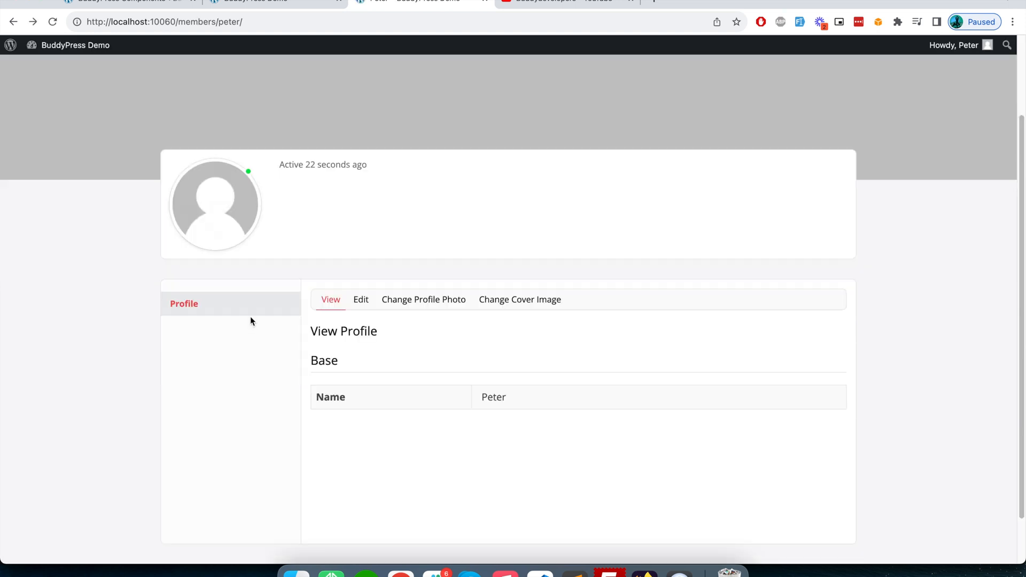
mouse_move(520, 299)
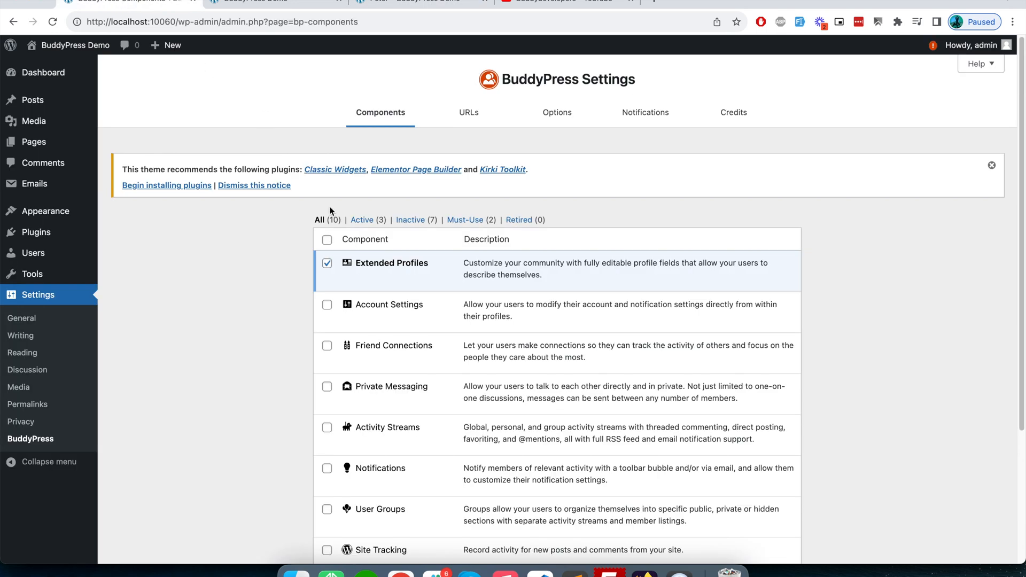
- Activate the Account Settings component on the Components page and save settings
scroll(down, 3)
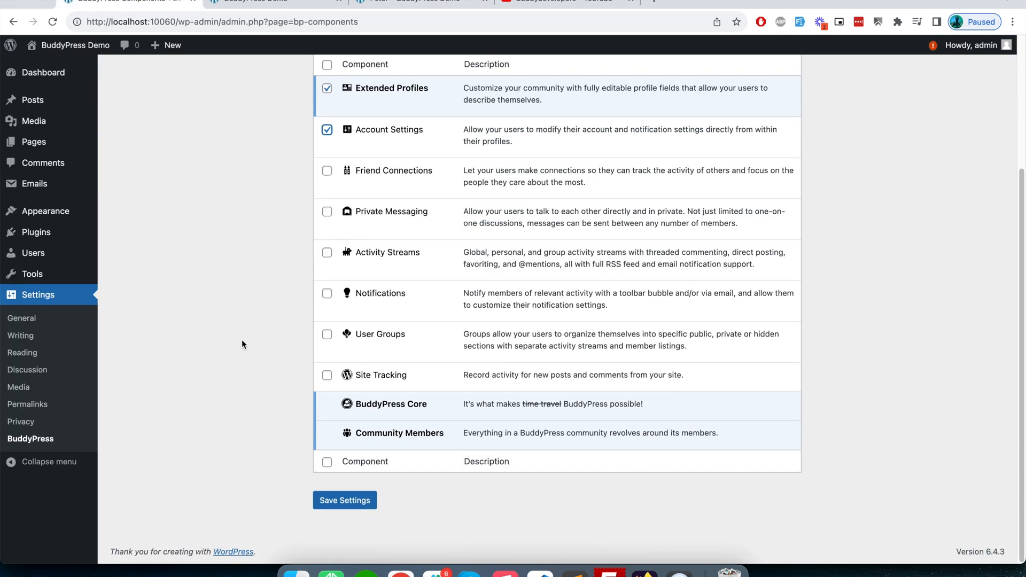
click(345, 500)
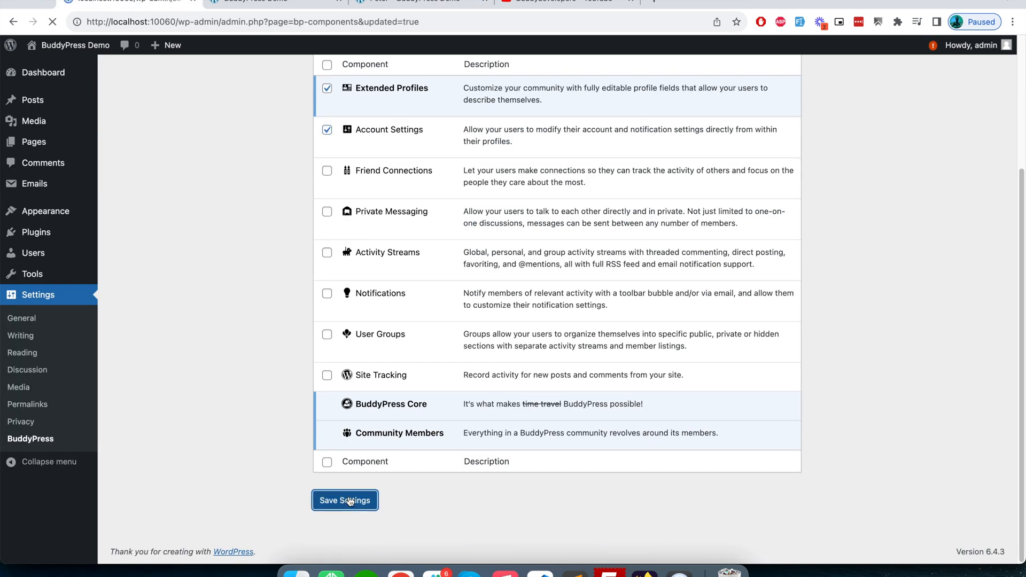
click(345, 501)
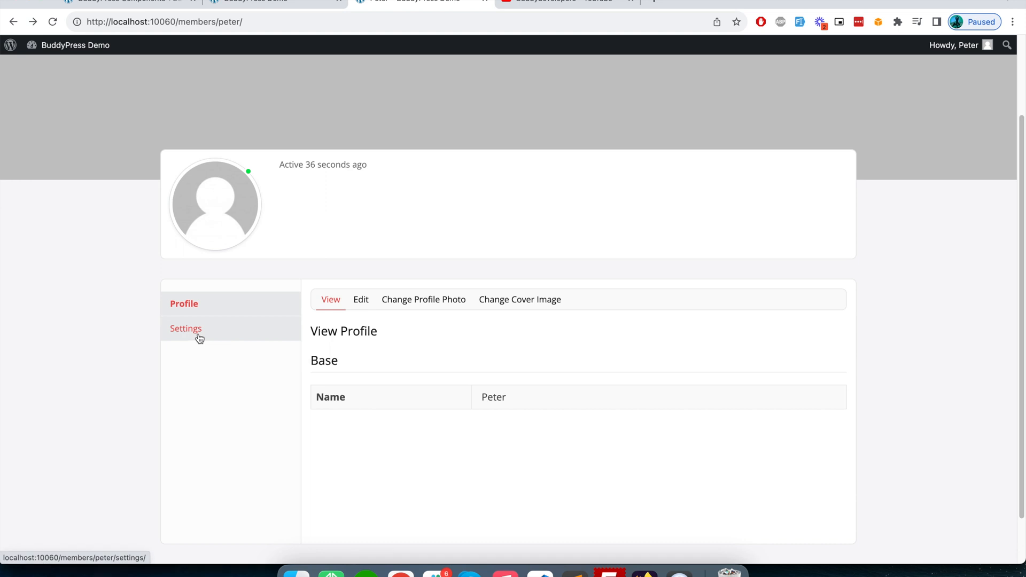
- In Peter's Settings, set Last Name visibility under Profile Visibility and view Delete Account
click(186, 328)
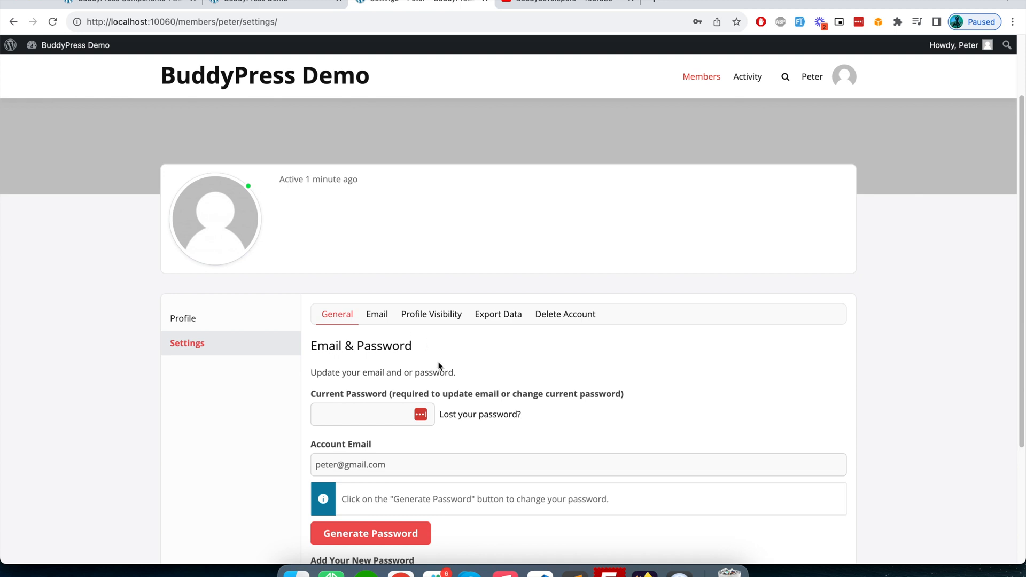
mouse_move(431, 314)
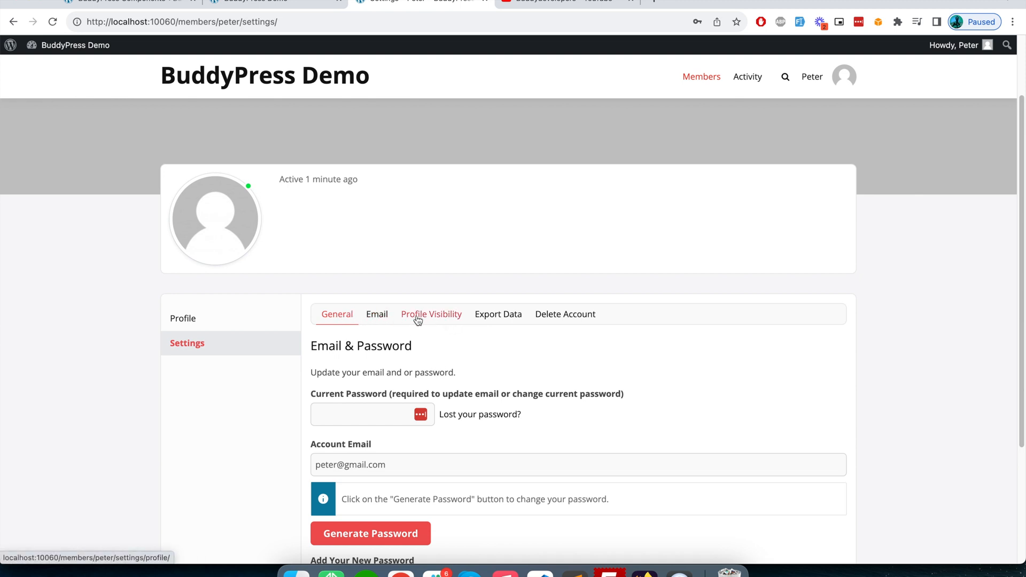
click(431, 314)
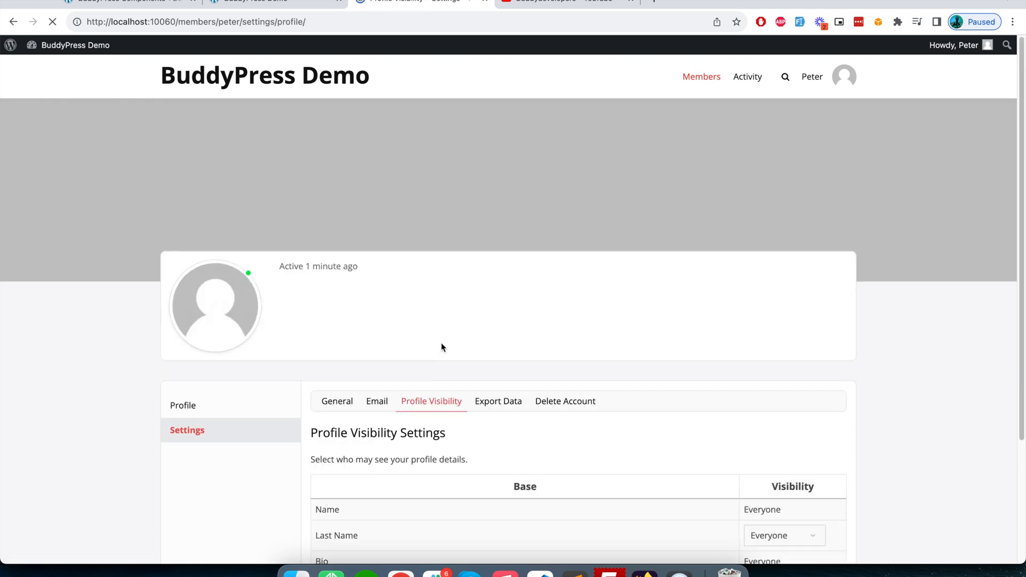
scroll(down, 3)
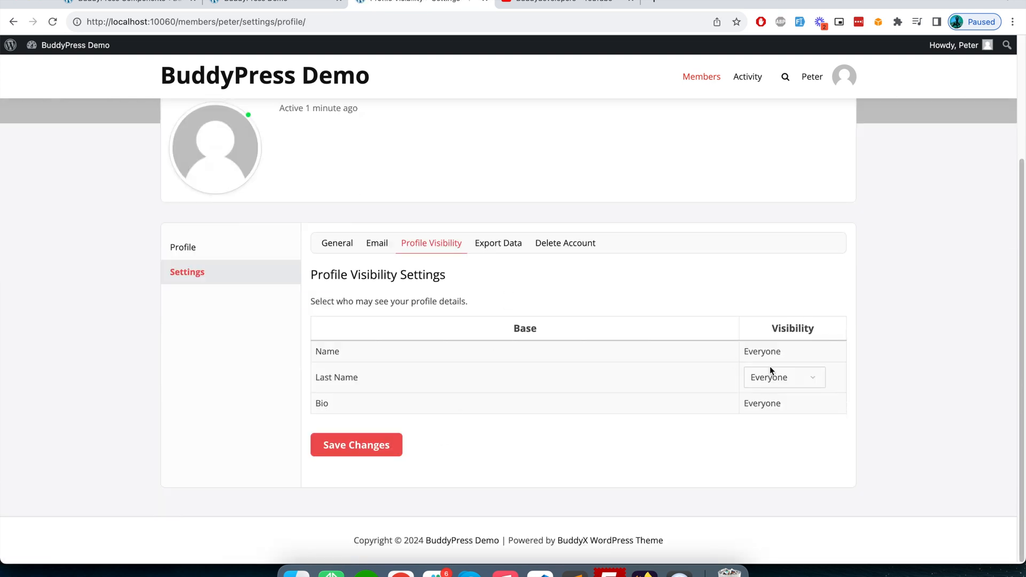
click(782, 378)
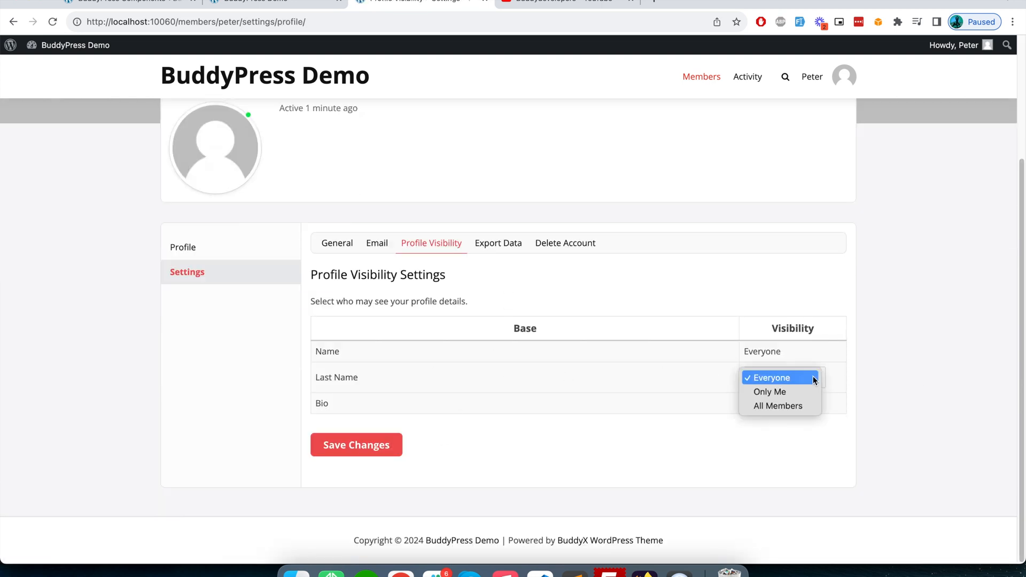
mouse_move(780, 391)
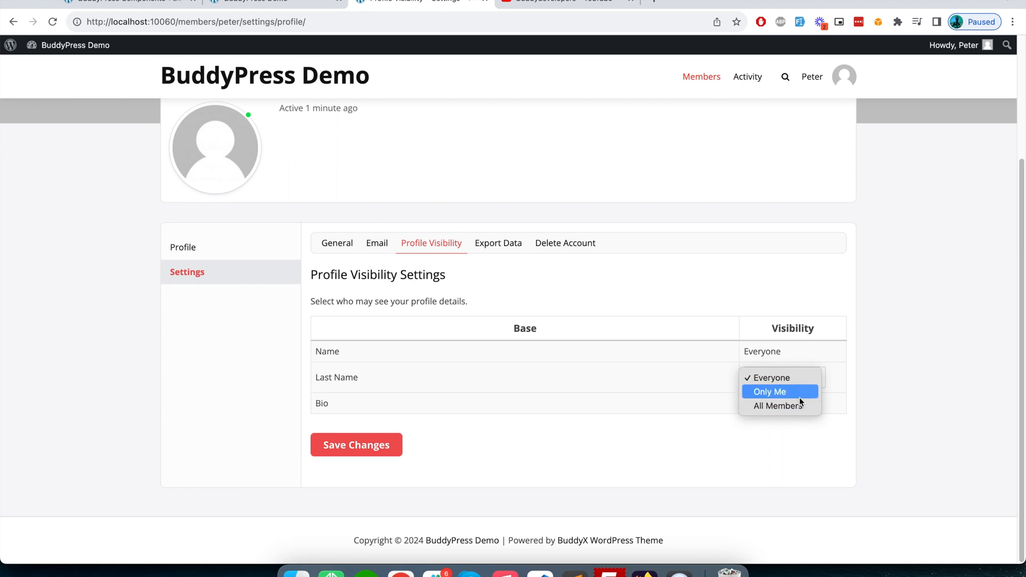
click(772, 378)
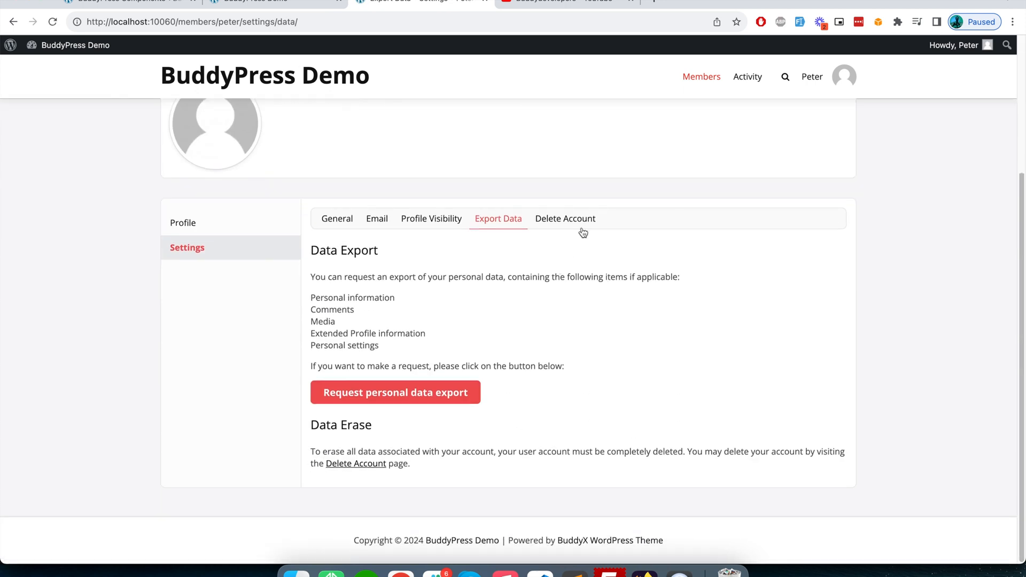
click(565, 218)
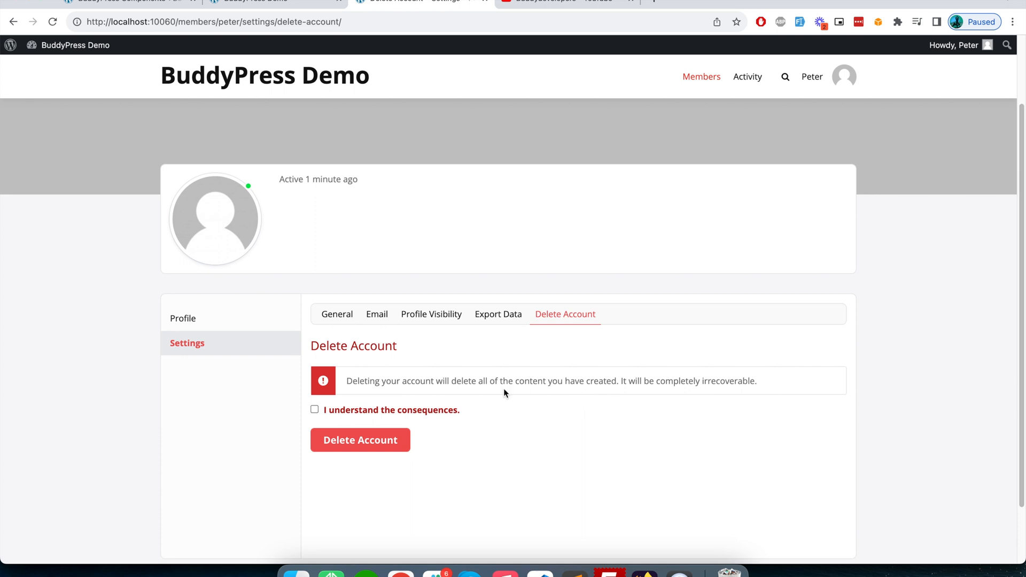
mouse_move(375, 308)
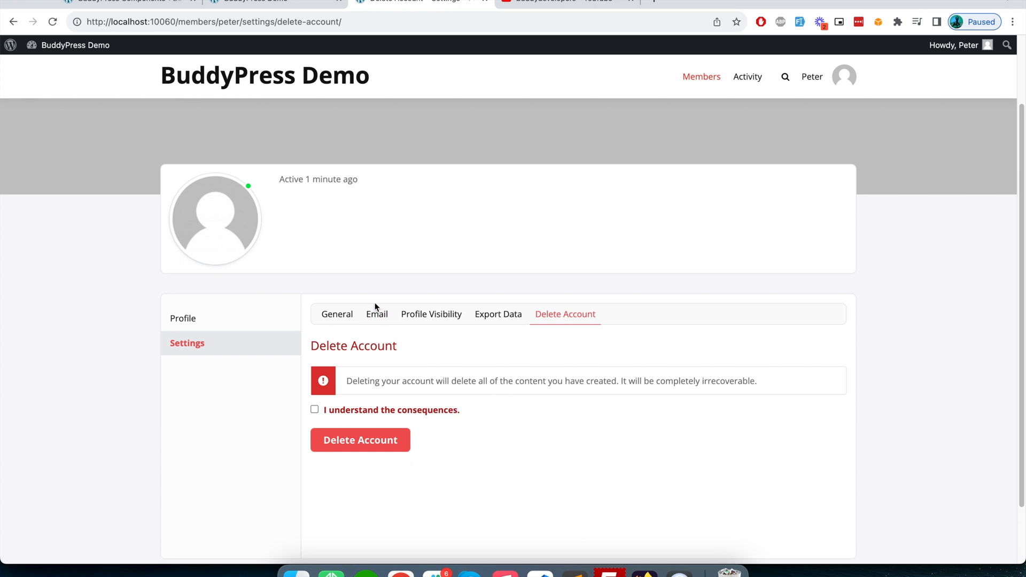
- View Peter's Email notification preferences before returning to the admin Components page
click(376, 314)
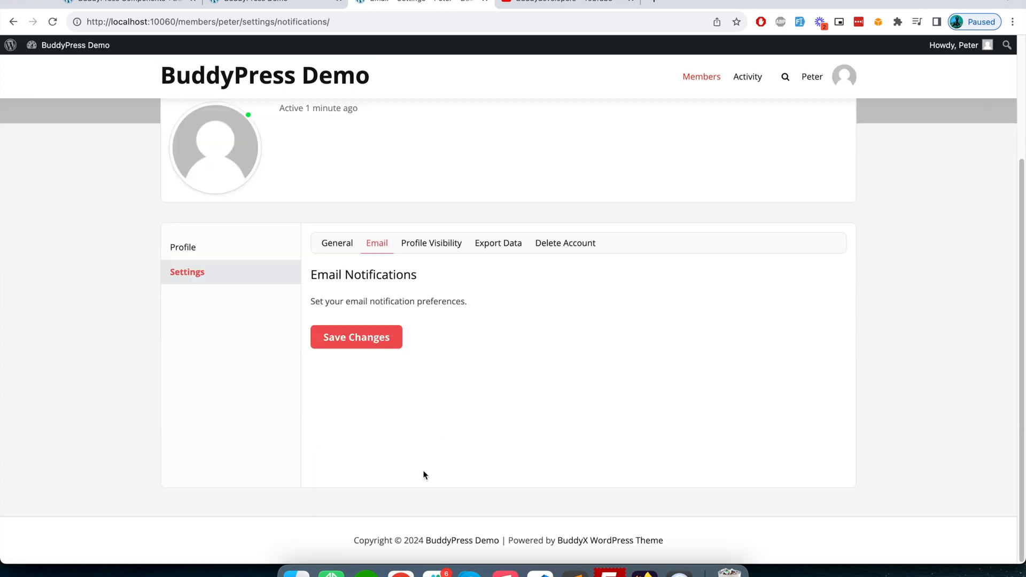
mouse_move(410, 313)
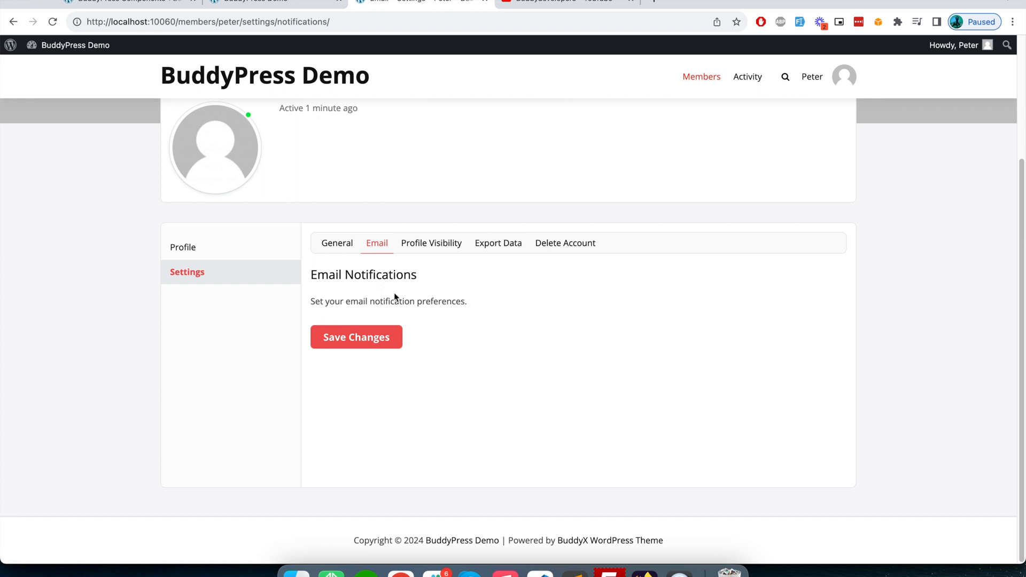
triple_click(388, 302)
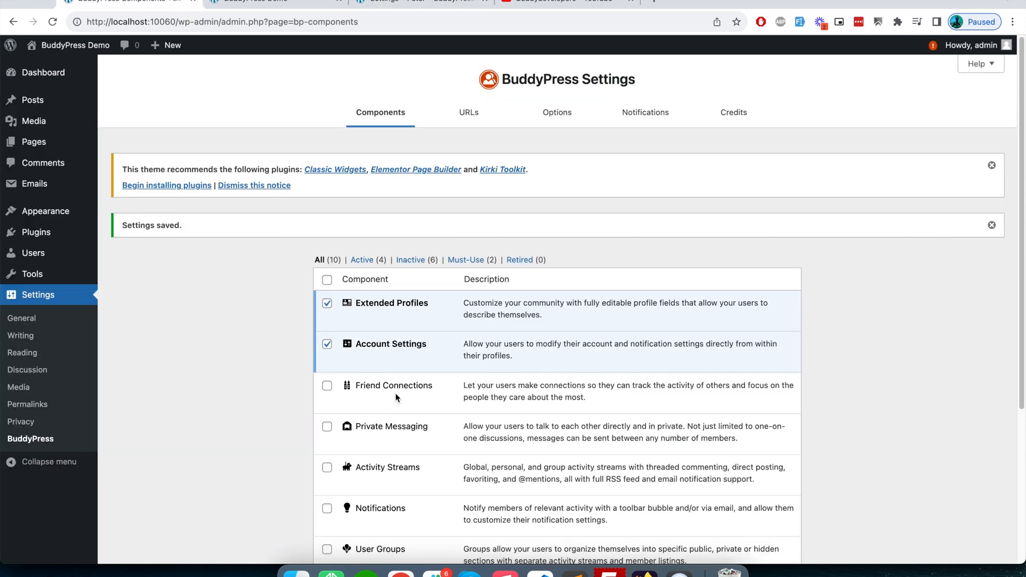
mouse_move(420, 355)
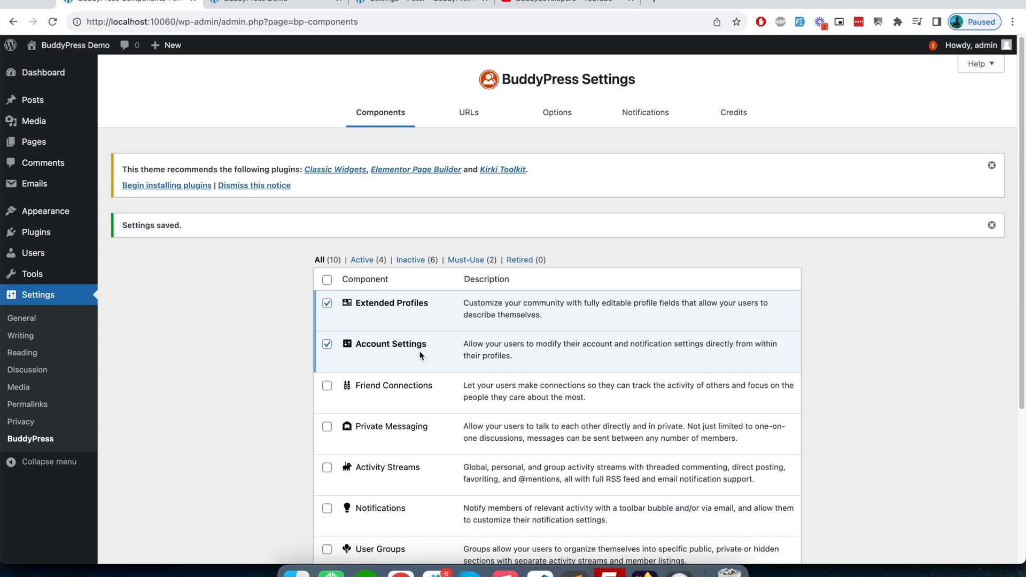
click(255, 1)
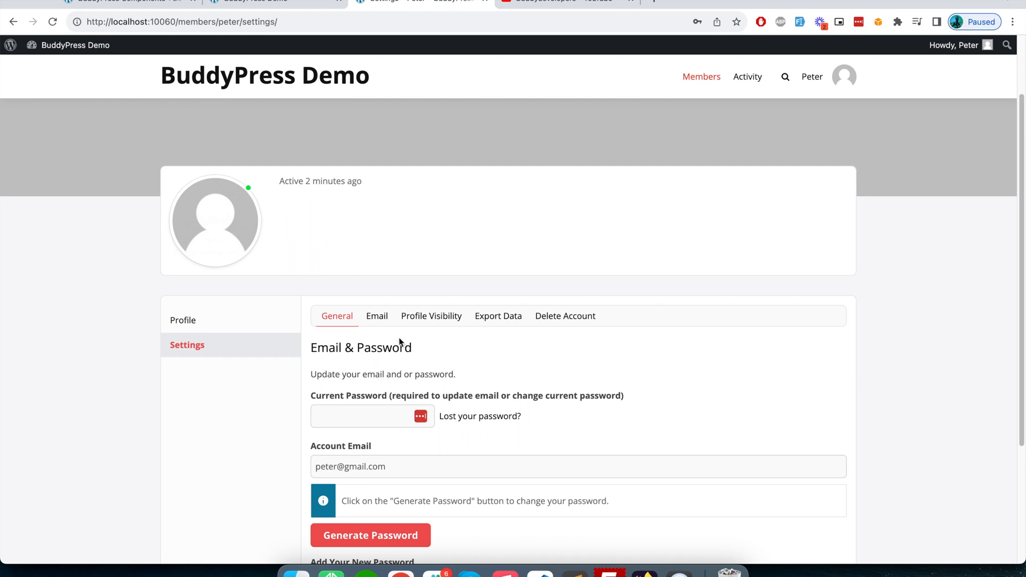
mouse_move(565, 317)
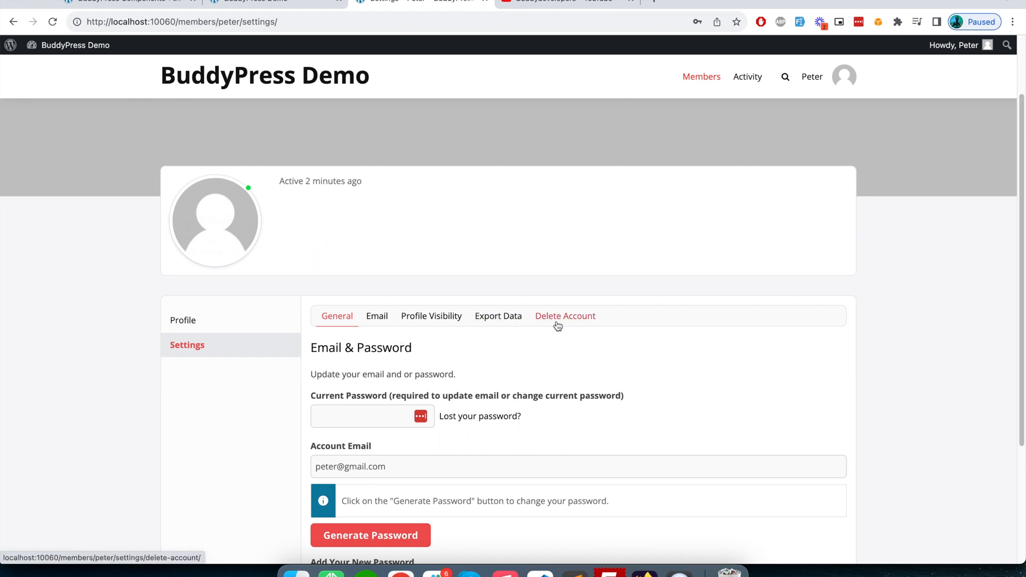
click(564, 315)
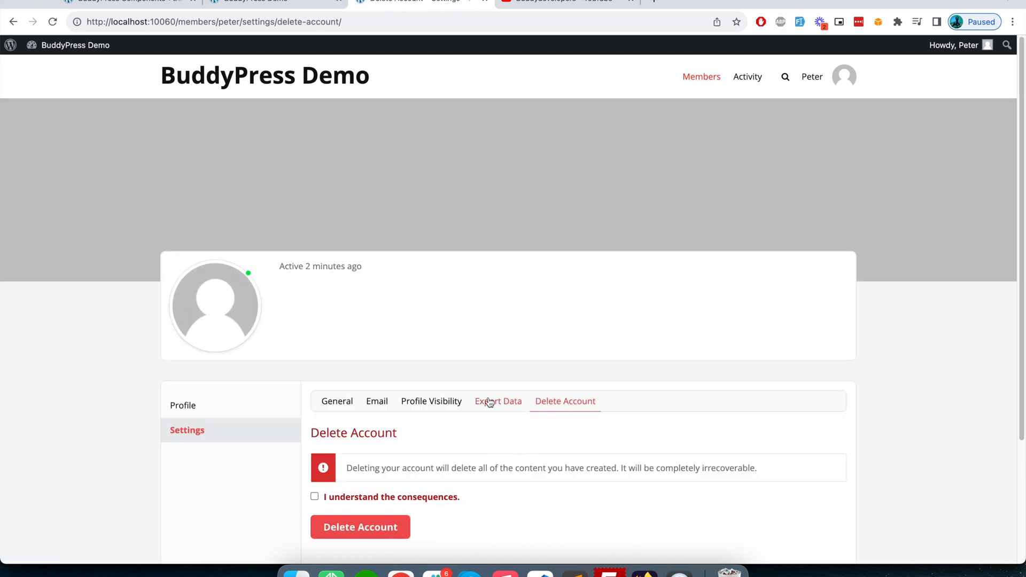
click(499, 401)
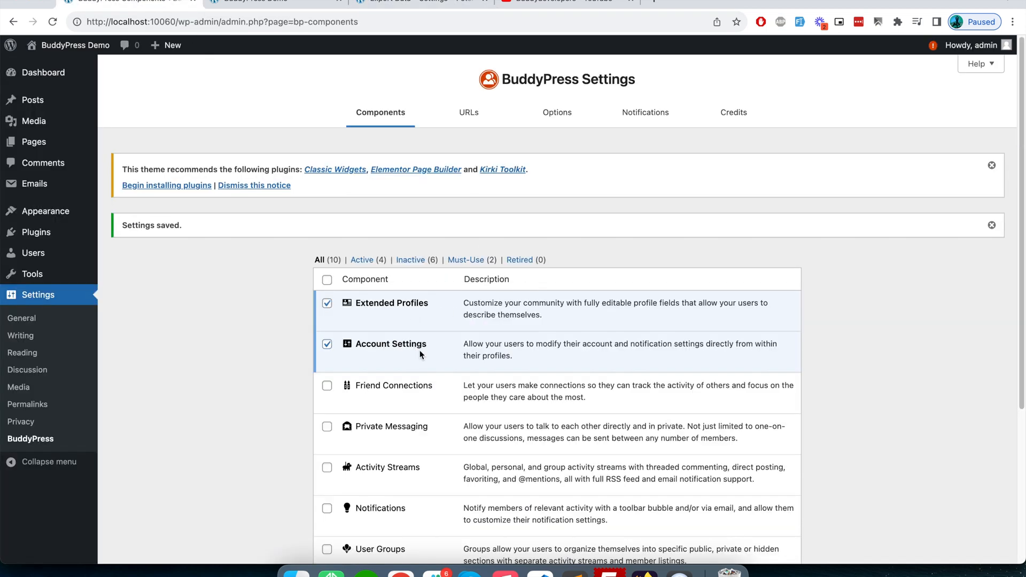
mouse_move(395, 293)
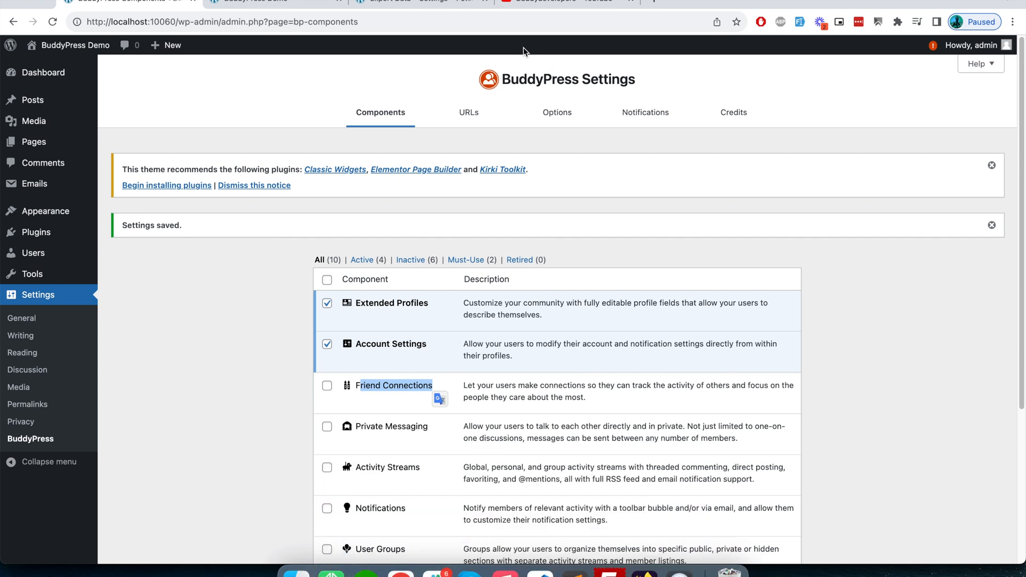
click(556, 1)
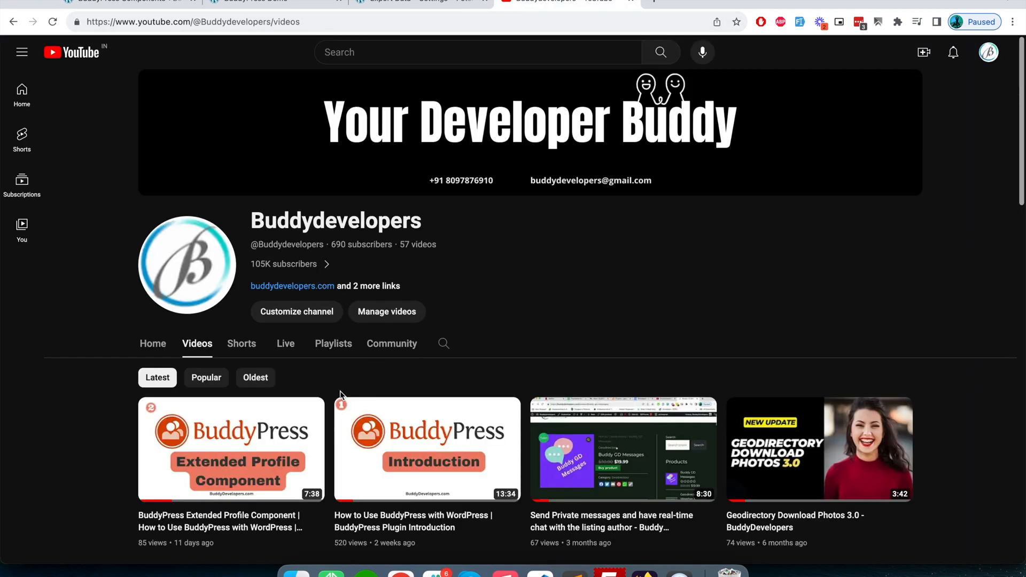
mouse_move(493, 339)
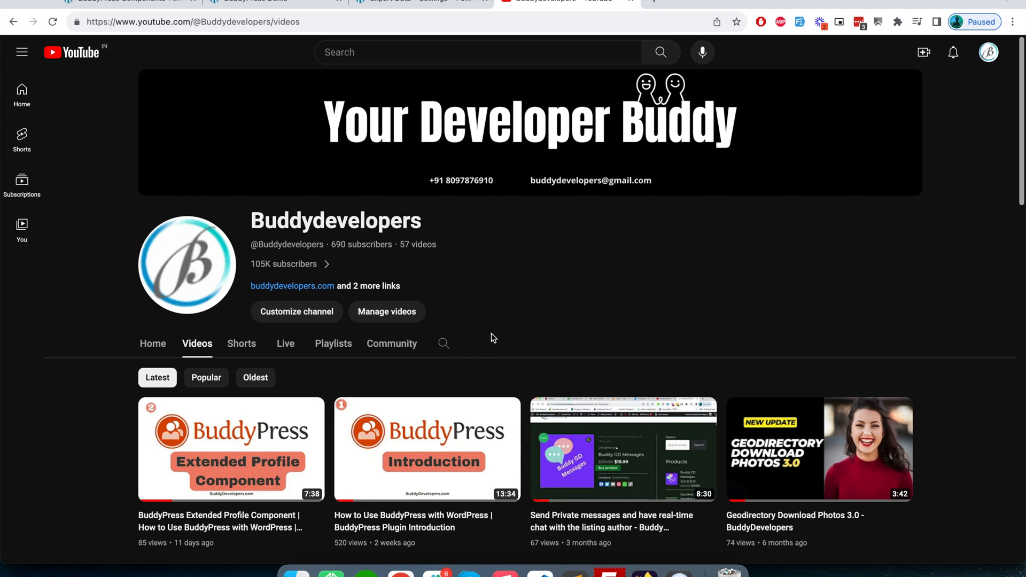
mouse_move(447, 419)
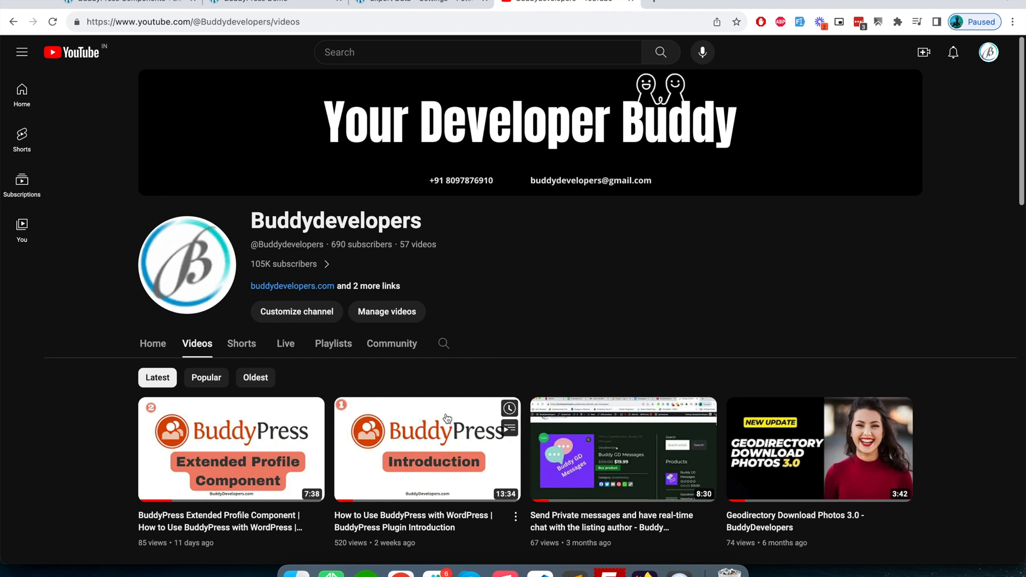
mouse_move(533, 337)
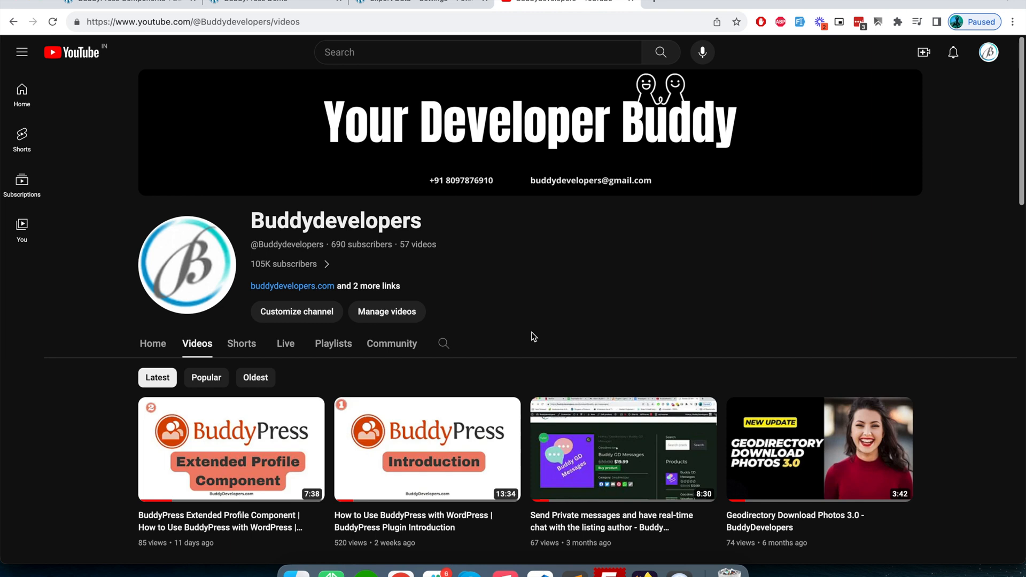
mouse_move(541, 346)
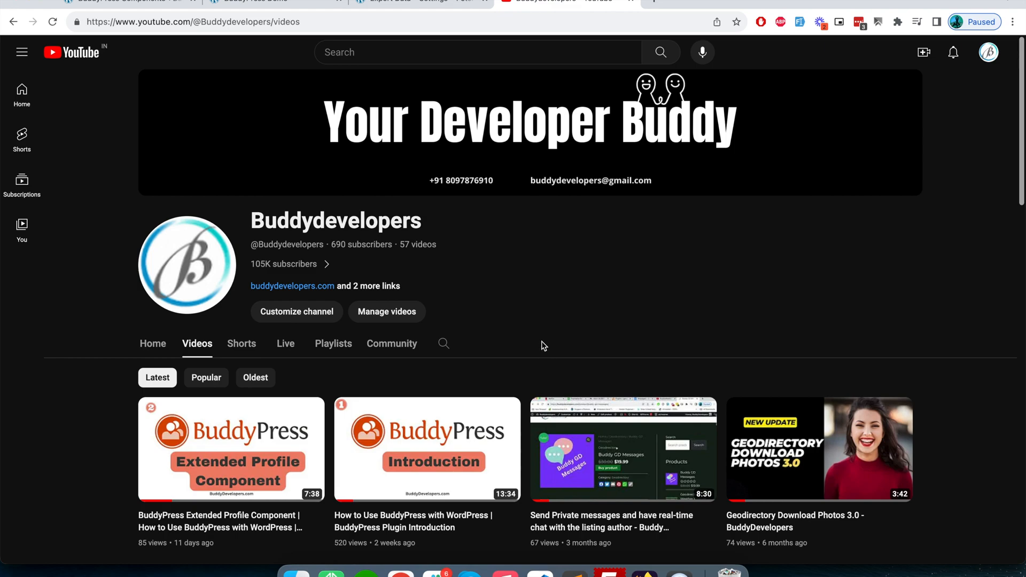